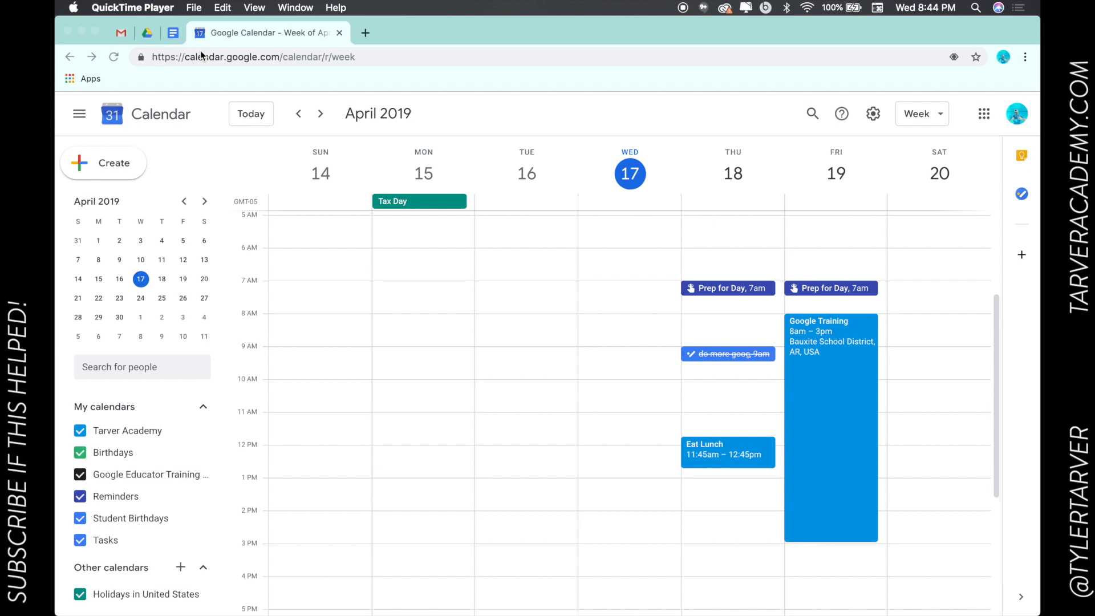
pyautogui.moveTo(460, 361)
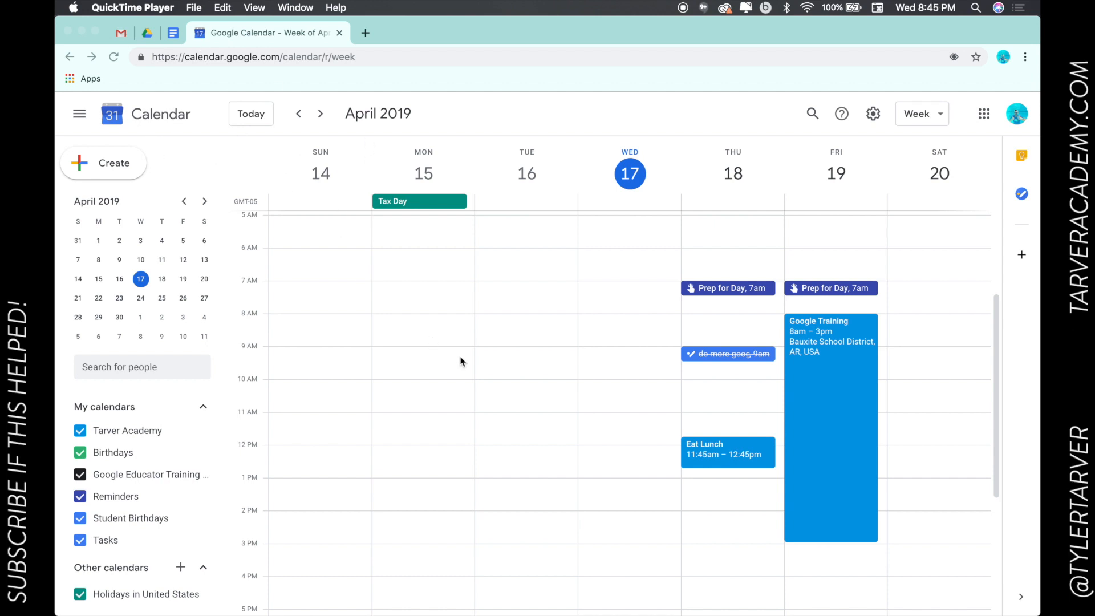
pyautogui.moveTo(832, 410)
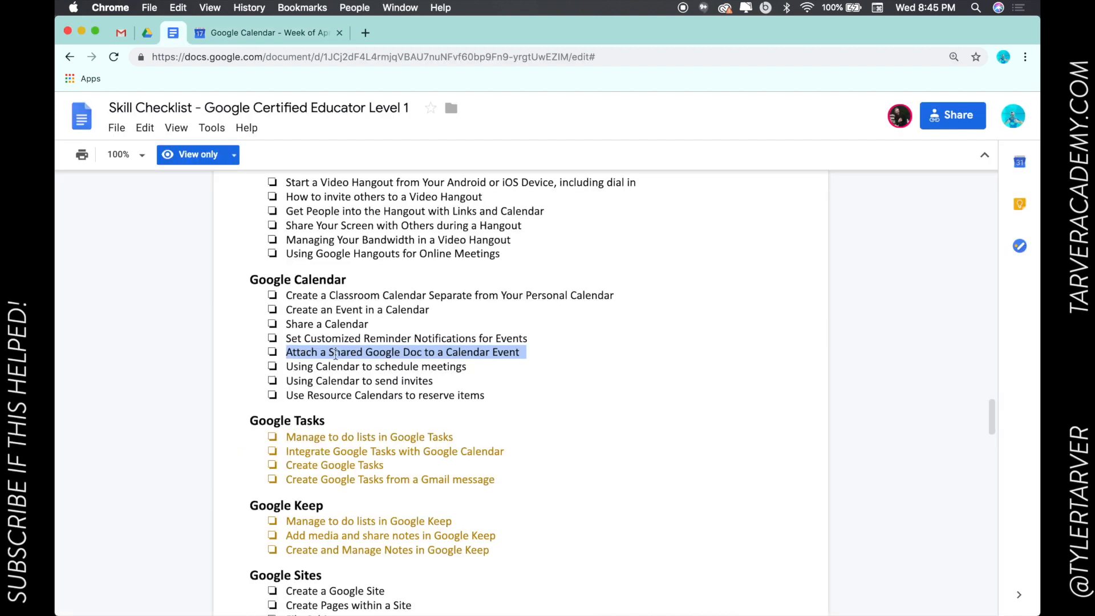
pyautogui.moveTo(407, 468)
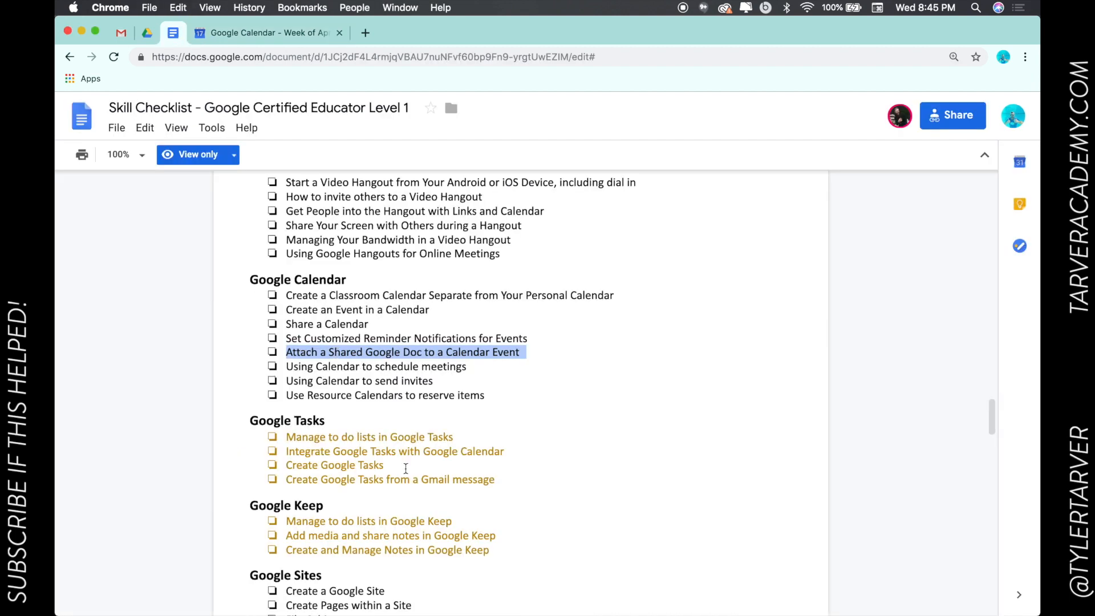
# Step: Open Friday's Google Training event from the week view and switch it into edit mode
pyautogui.click(266, 32)
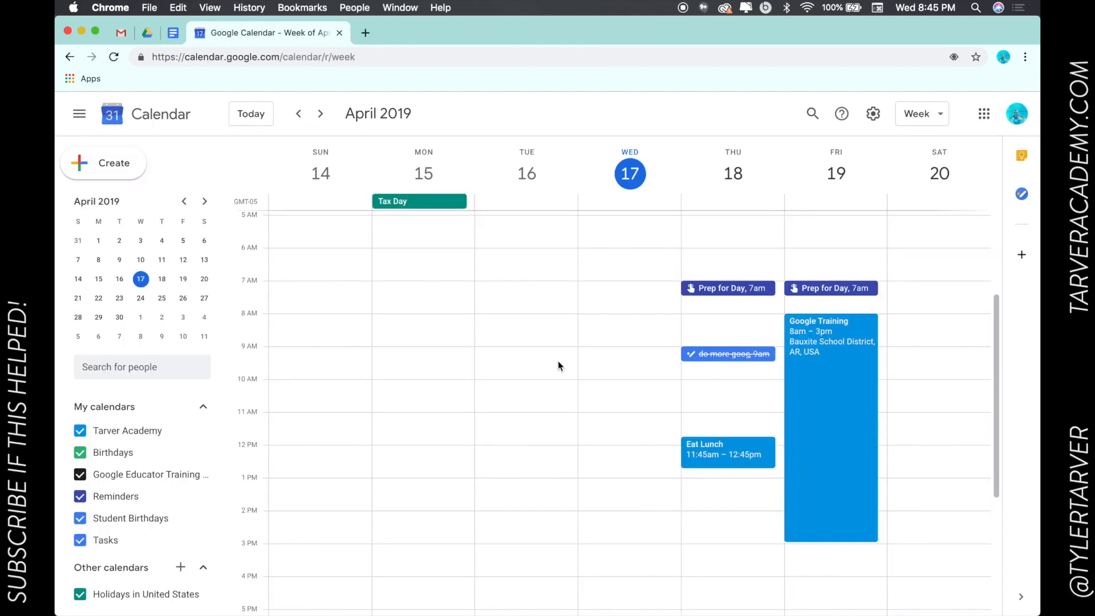
pyautogui.click(831, 430)
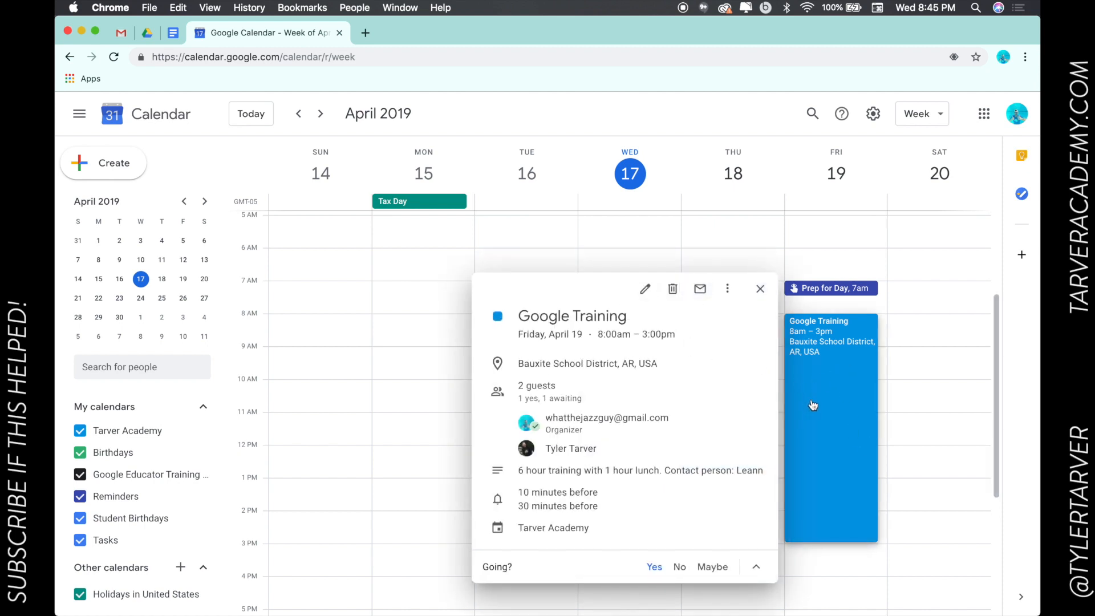
pyautogui.click(644, 289)
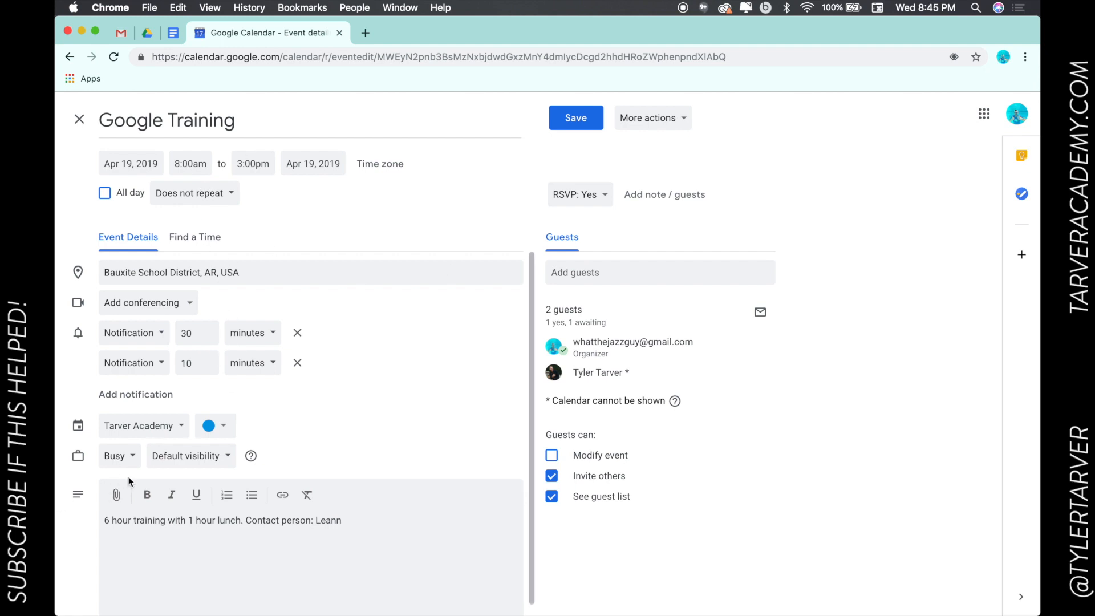
pyautogui.moveTo(251, 494)
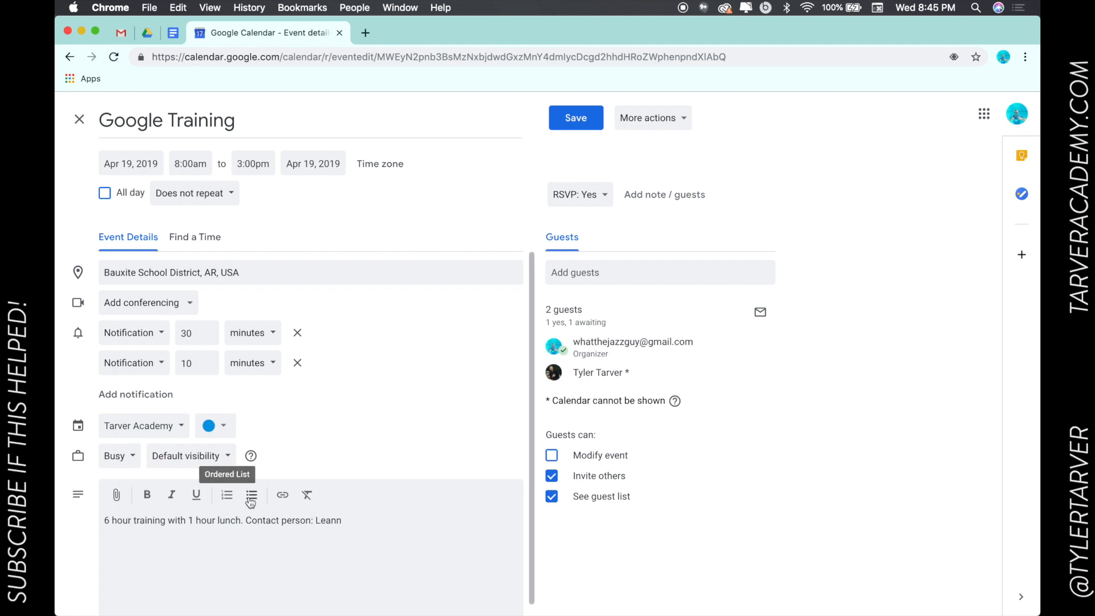
pyautogui.moveTo(195, 494)
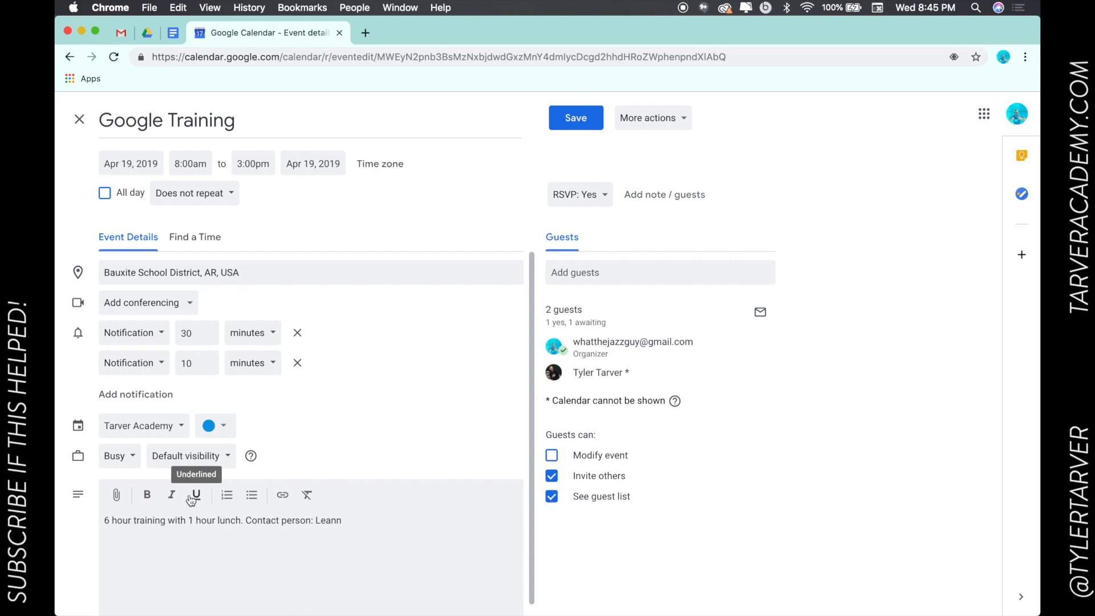
pyautogui.moveTo(115, 495)
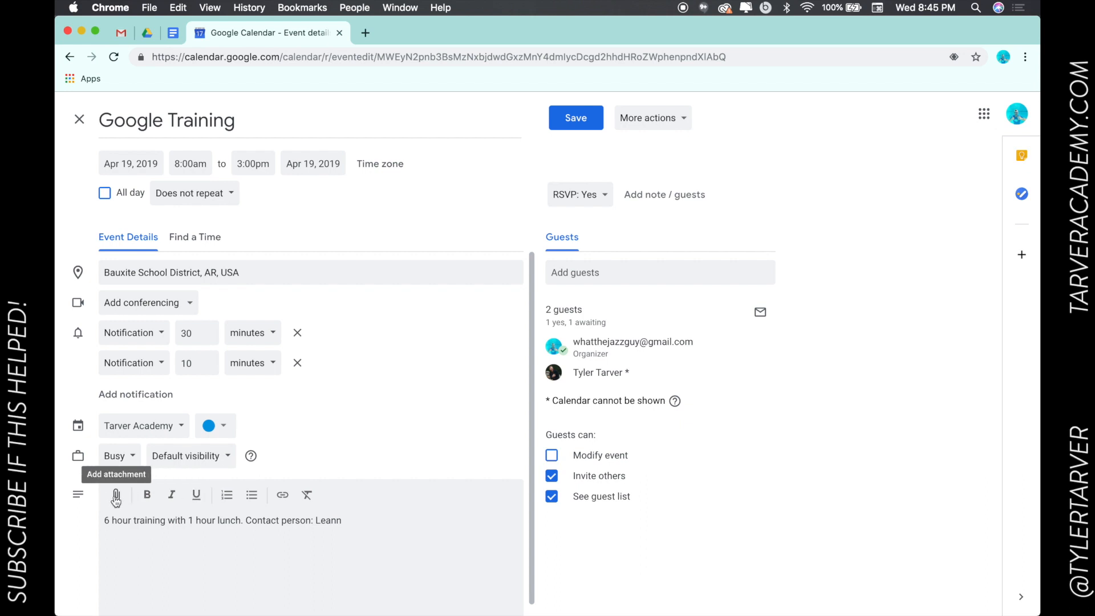
# Step: Bring up the Drive file picker via the description toolbar's Add attachment paperclip
pyautogui.click(115, 495)
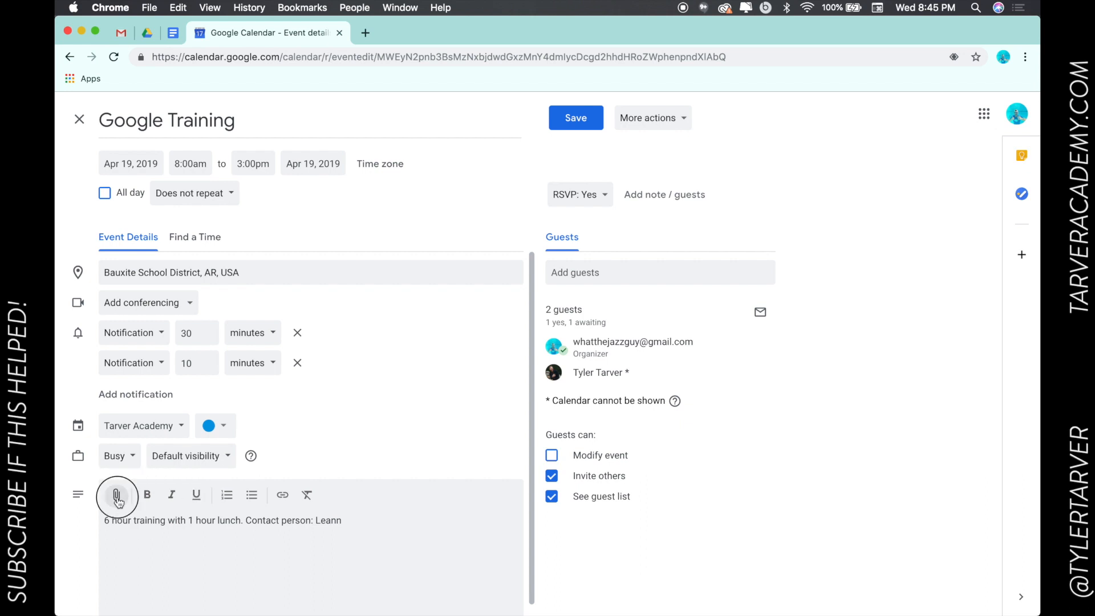
pyautogui.click(117, 494)
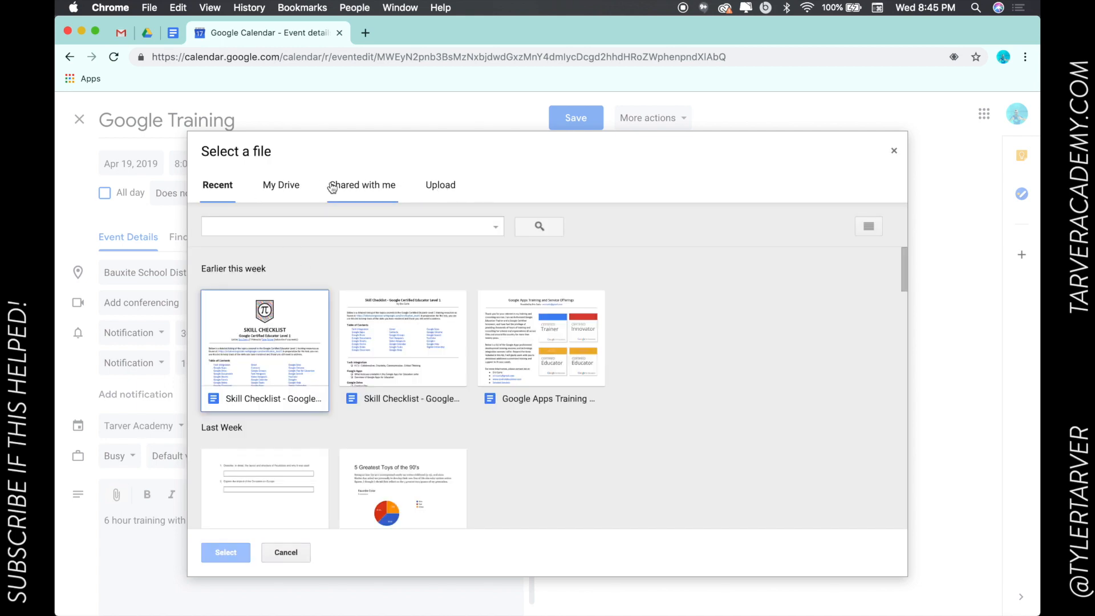
# Step: Select the Skill Checklist - Google Certified Educator Level 1 doc from Recent and attach it
pyautogui.click(281, 185)
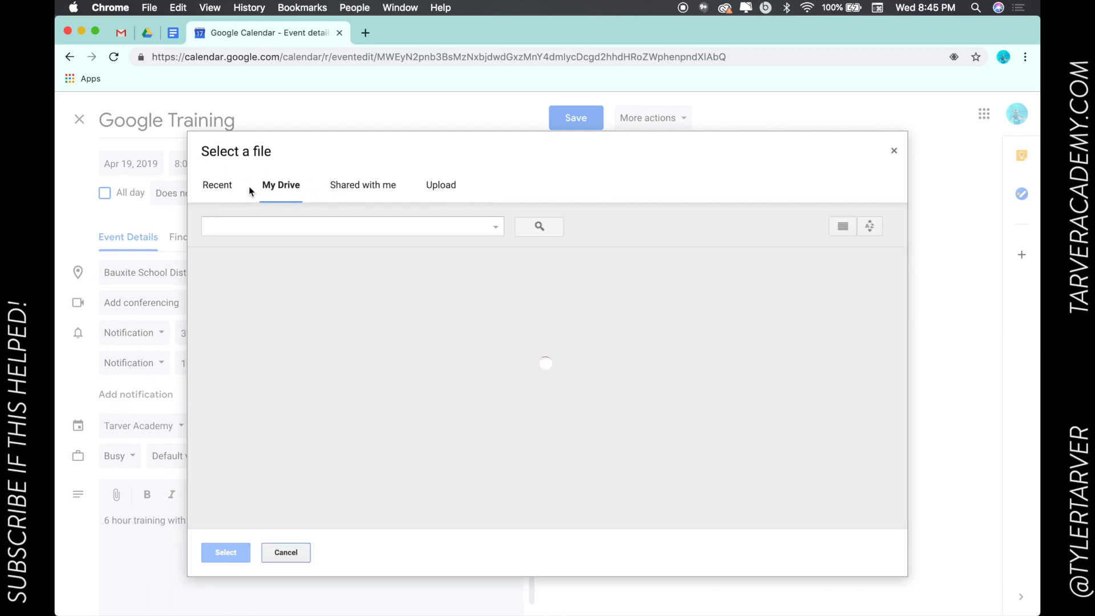
pyautogui.click(217, 184)
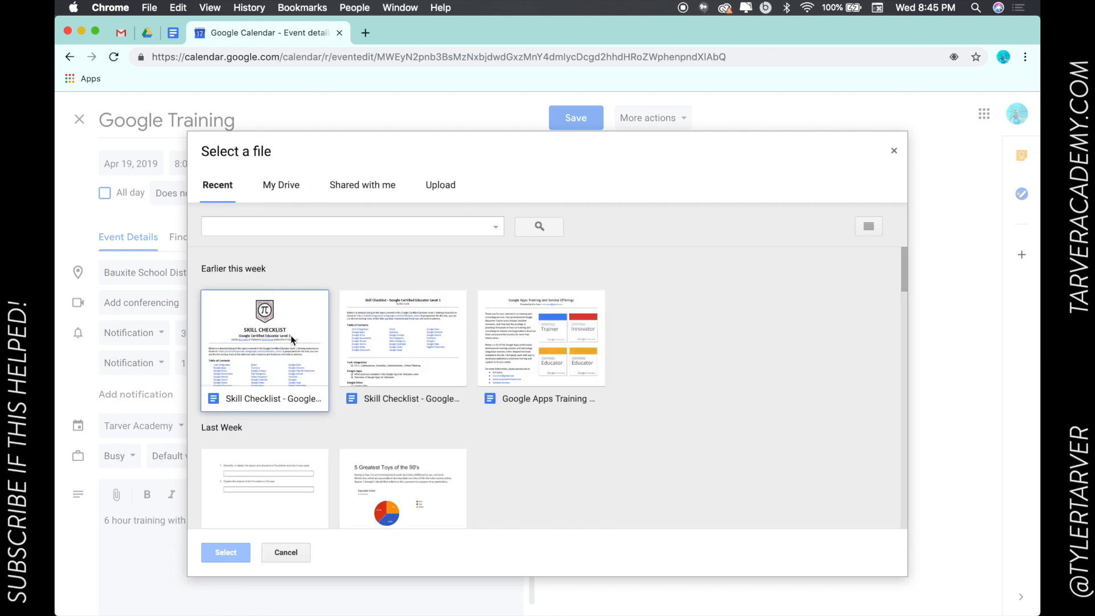
pyautogui.click(263, 339)
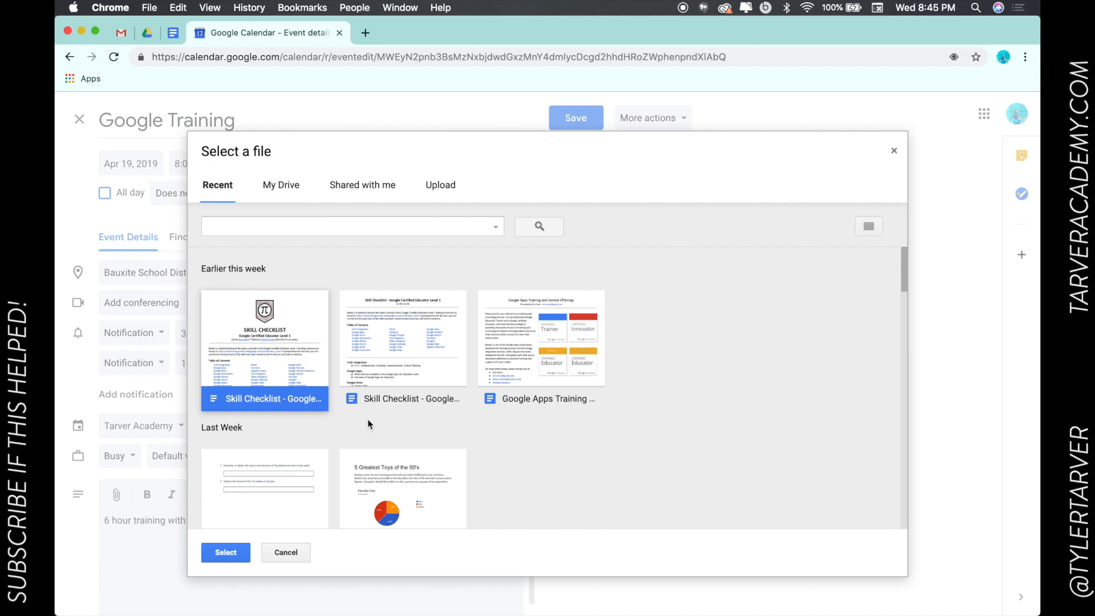
pyautogui.moveTo(247, 359)
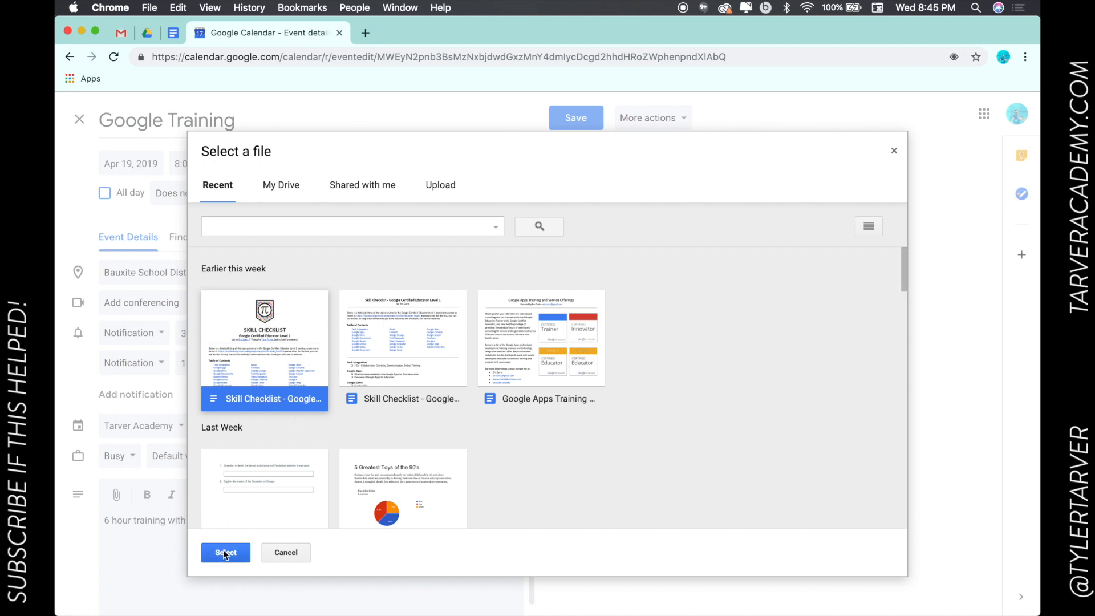
pyautogui.click(225, 552)
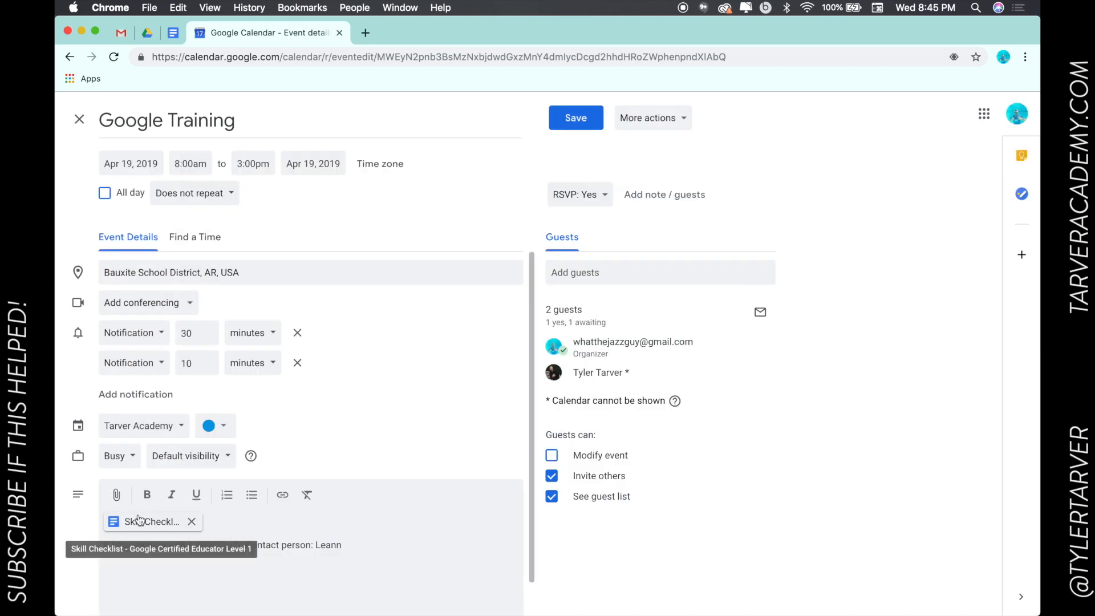
# Step: Save the event and send update emails to existing guests
pyautogui.click(575, 118)
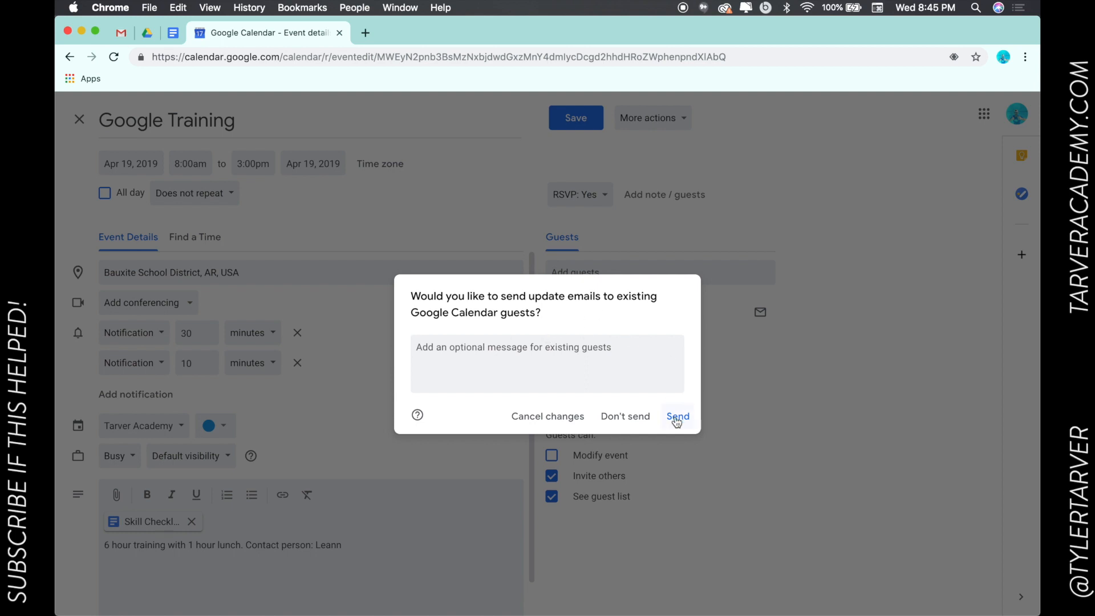
pyautogui.click(676, 416)
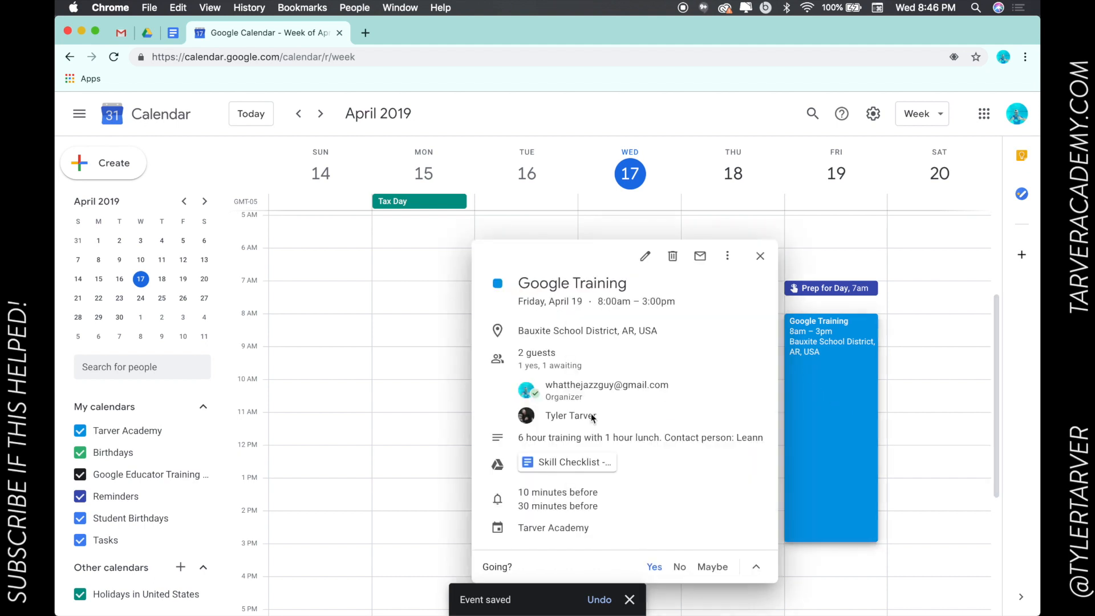
# Step: Review the event card showing the Skill Checklist attachment, then dismiss it to the April week view
pyautogui.click(573, 463)
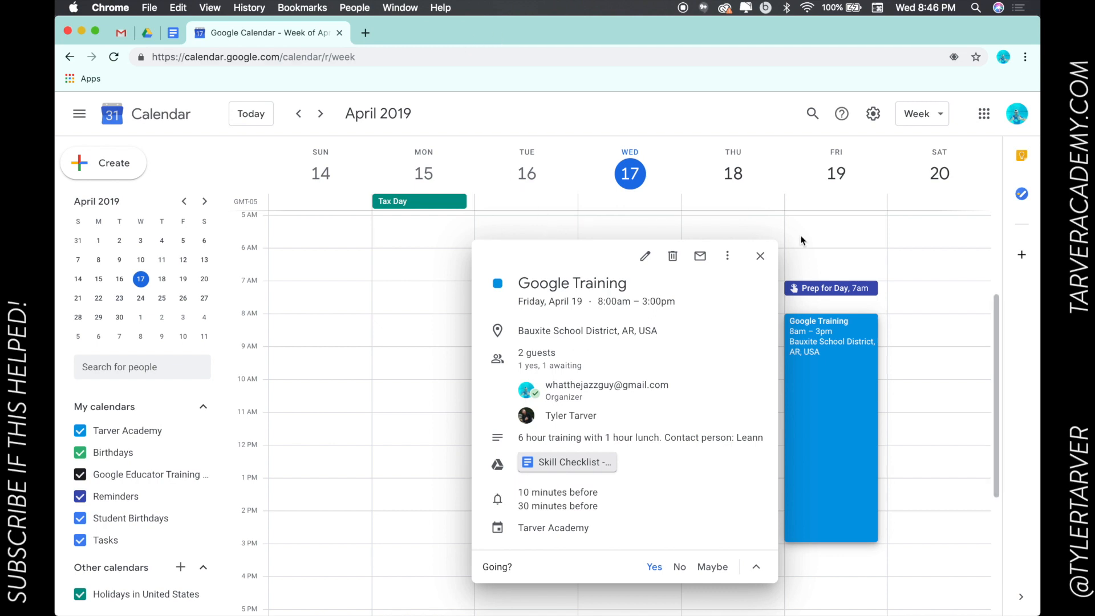
pyautogui.click(760, 256)
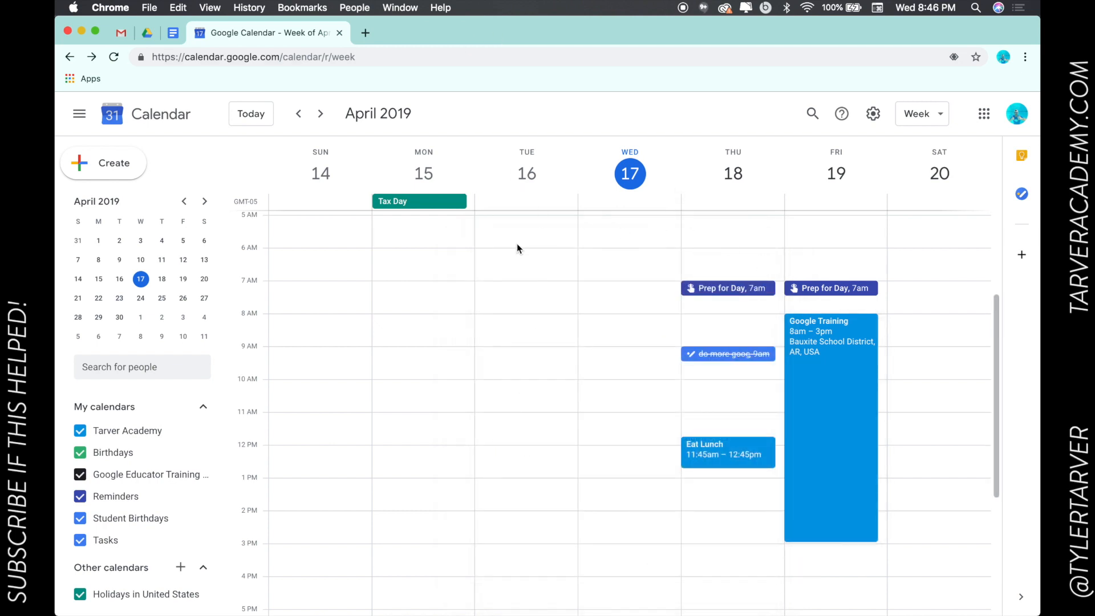